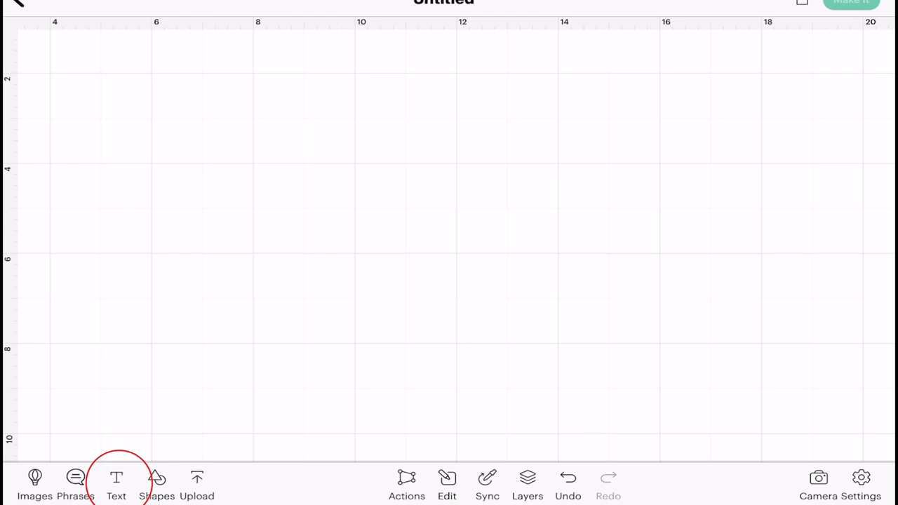
Add a text box and enter the word 'Lovely' onto the canvas.
click(115, 484)
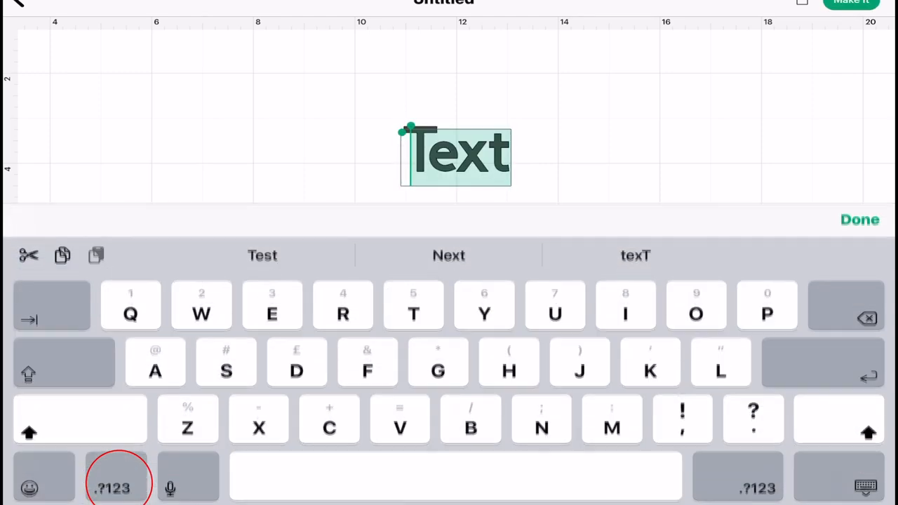
text(Lovel)
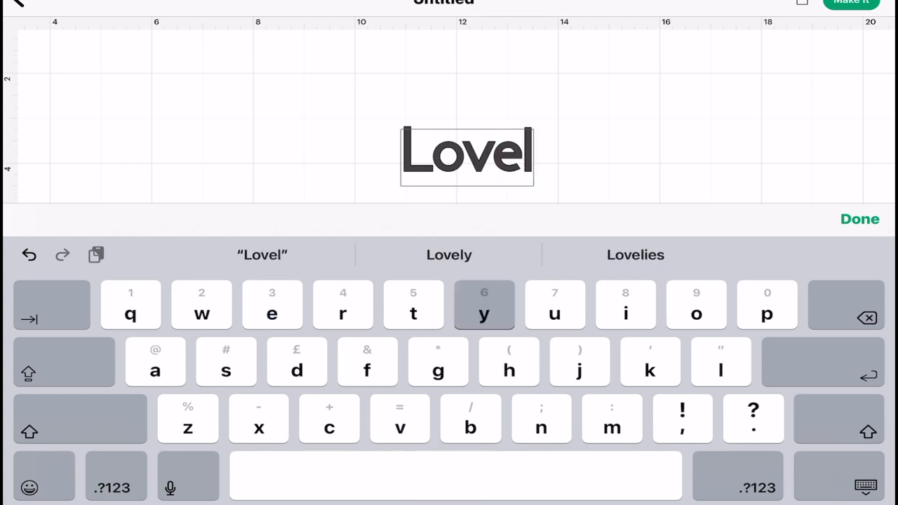
click(858, 219)
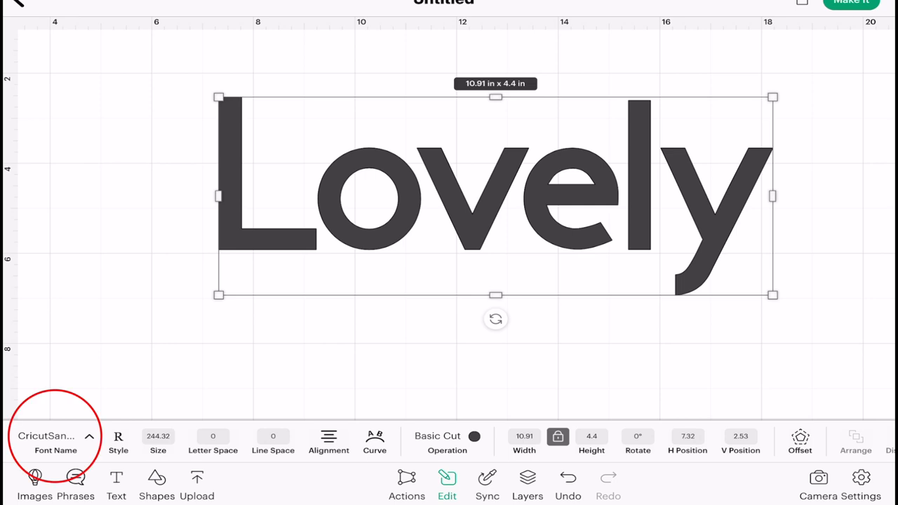
Open the Change Font list for the selected Lovely text.
click(57, 442)
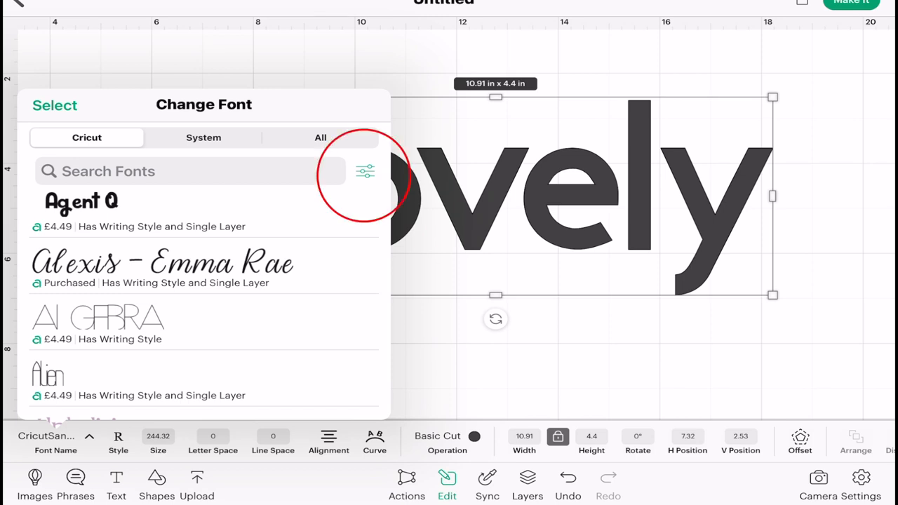
Filter fonts to Writing style and apply Alexis – Emma Rae to Lovely.
click(365, 171)
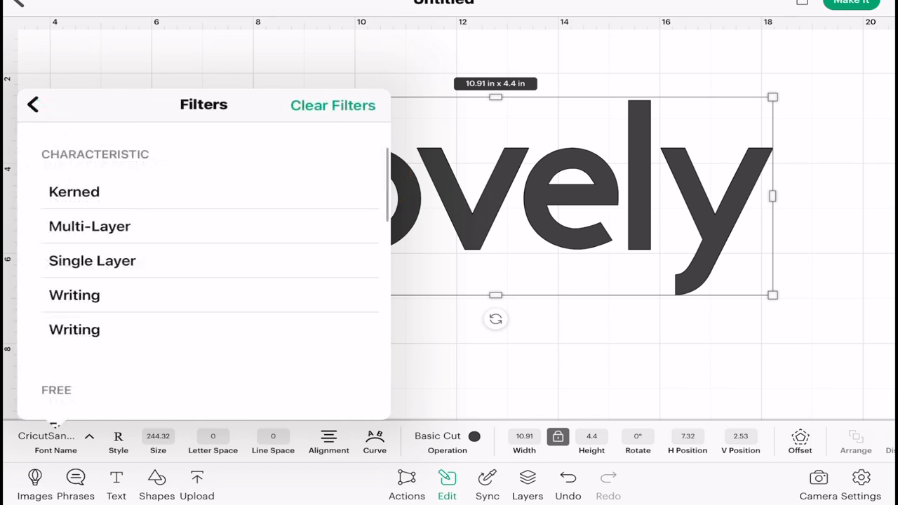
click(74, 295)
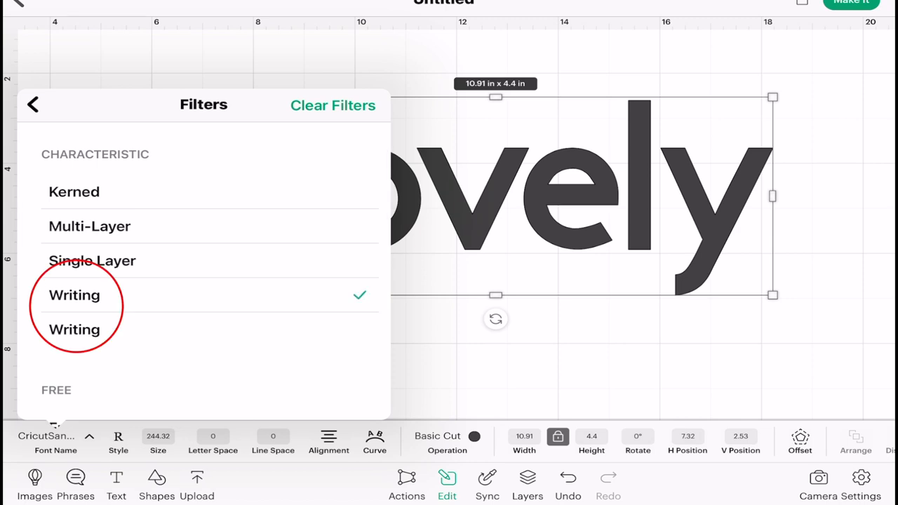
click(34, 104)
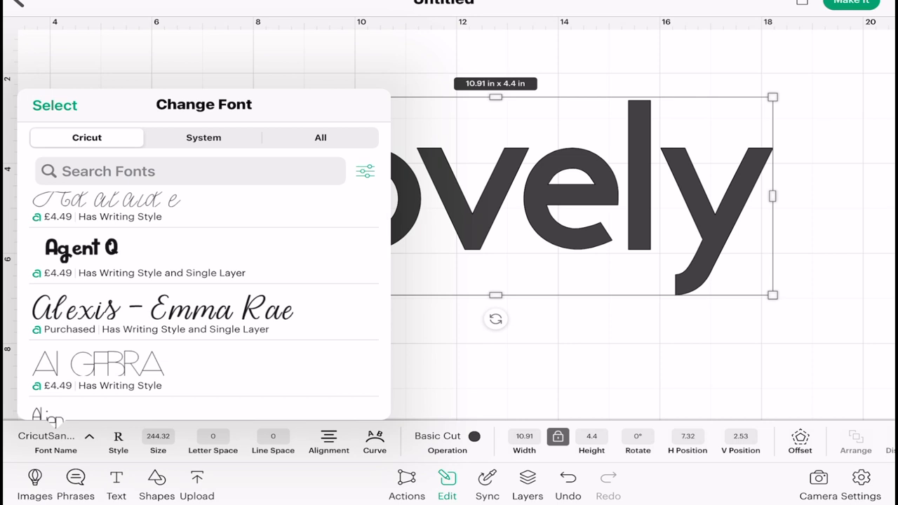
click(163, 310)
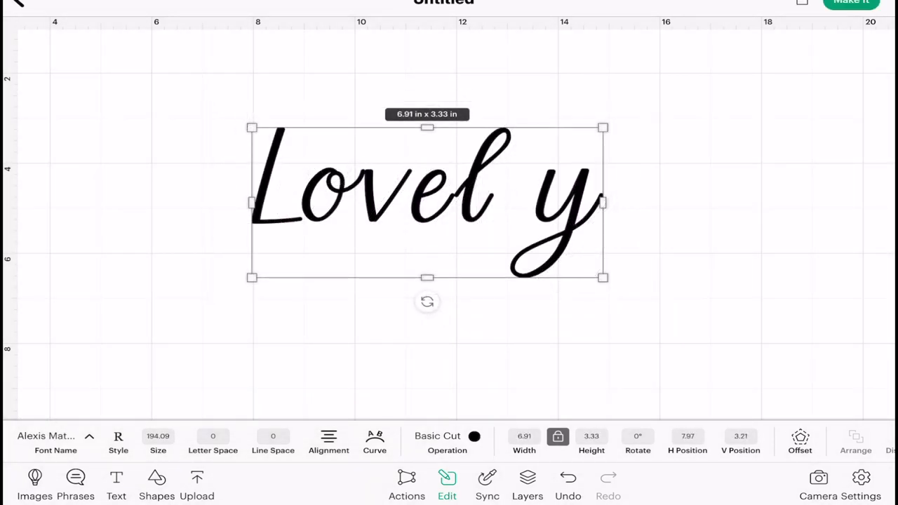
click(117, 442)
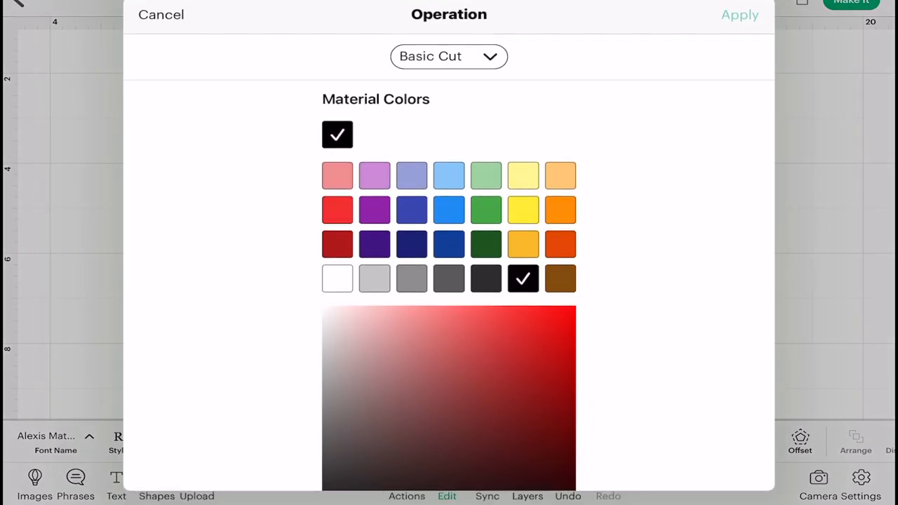
Set Lovely's operation to Pen draw instead of Basic Cut.
click(449, 56)
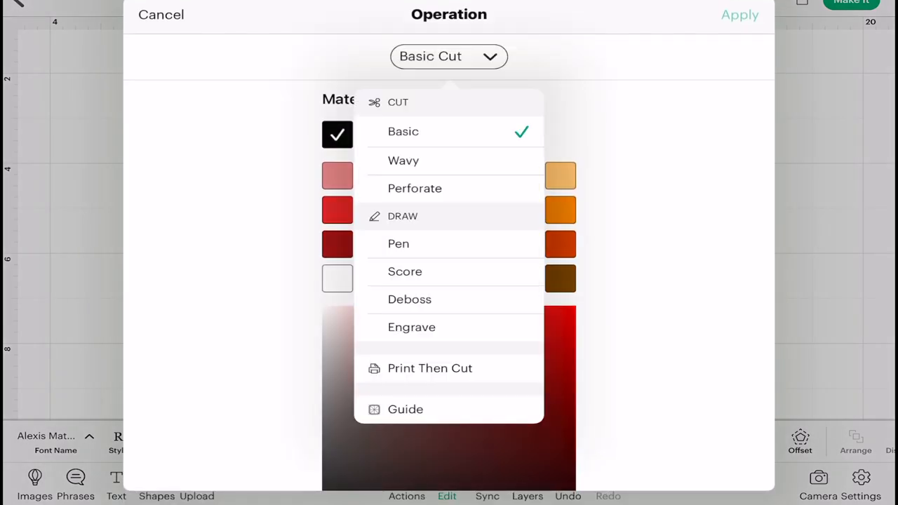
click(398, 244)
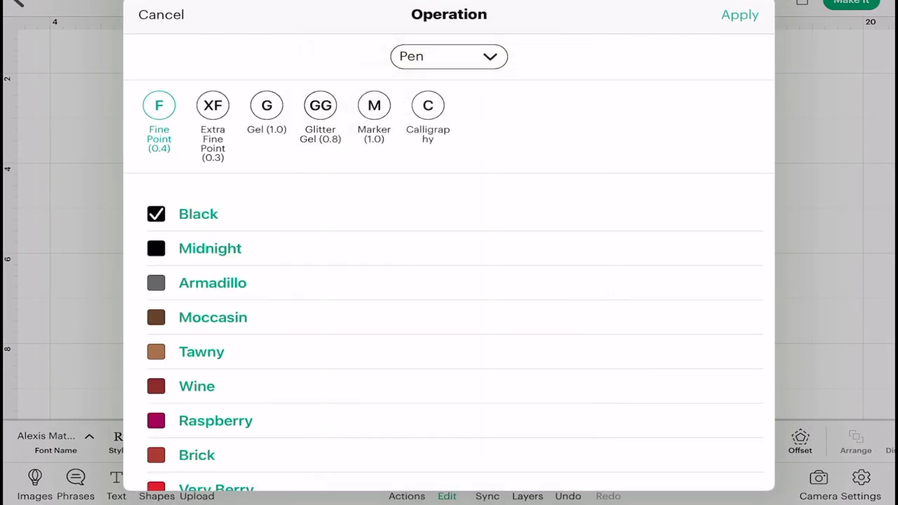
click(738, 14)
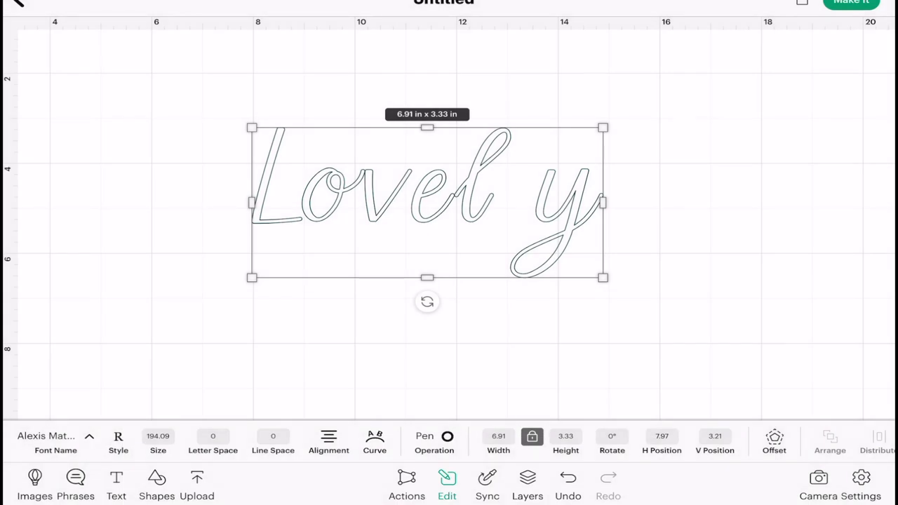
click(118, 441)
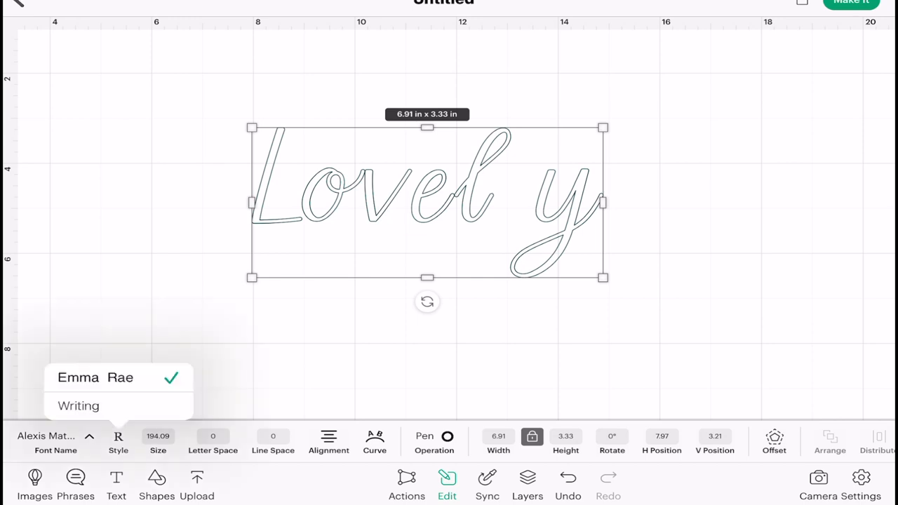
Apply the Writing style so Lovely draws as a single stroke.
click(78, 406)
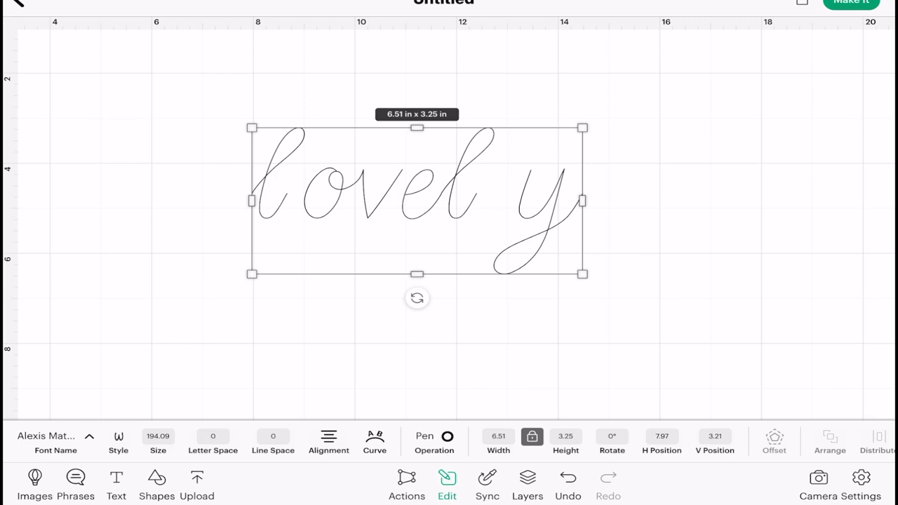
click(433, 442)
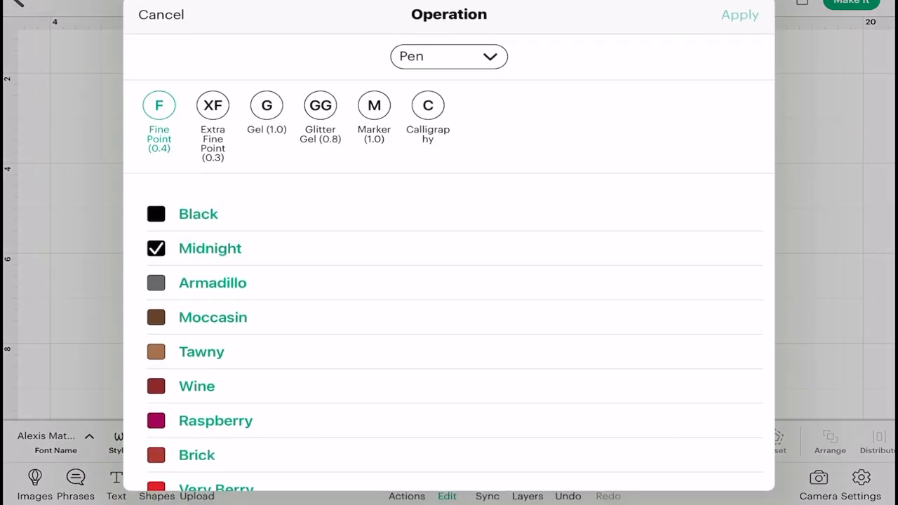
Try the Deboss operation on Lovely, then restore it to Pen.
click(449, 56)
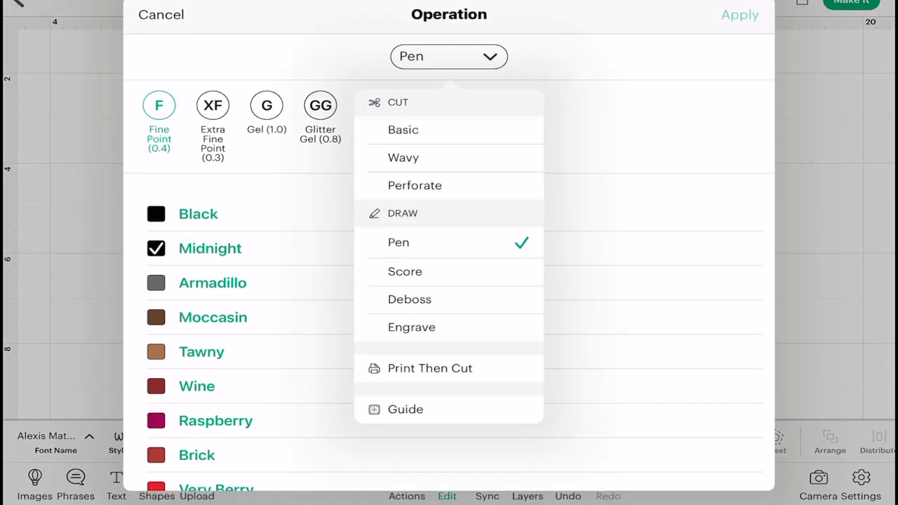
click(410, 299)
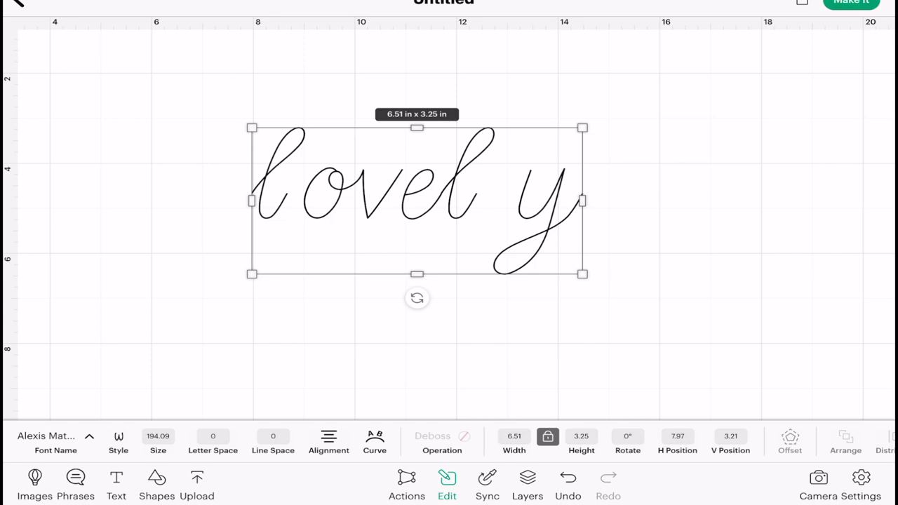
click(442, 442)
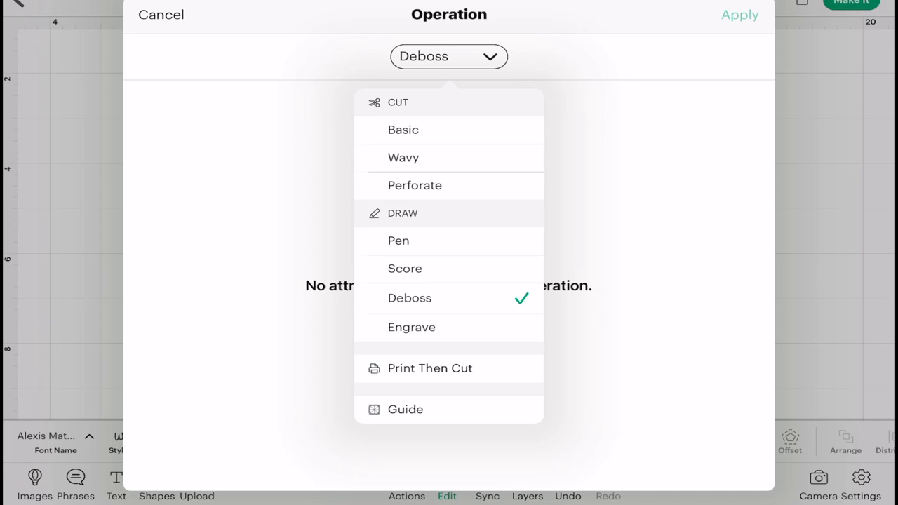
click(411, 327)
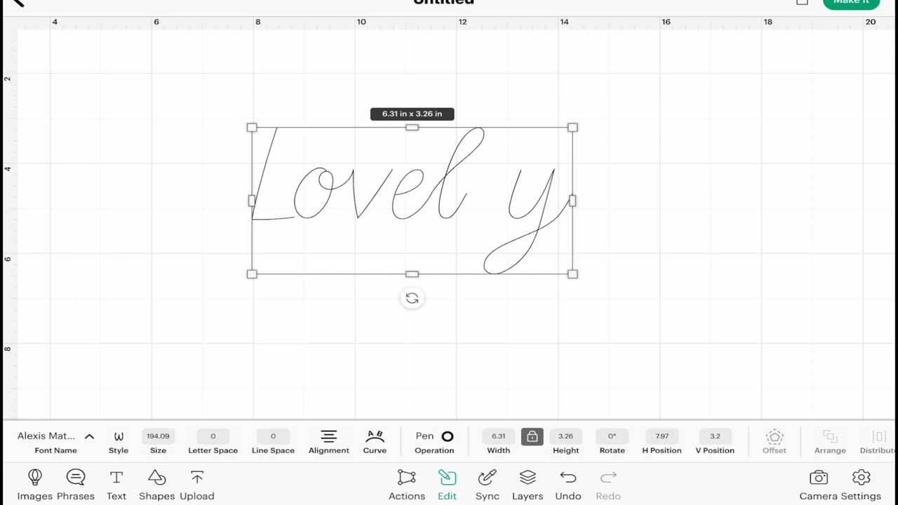
Apply the Algebra font to Lovely and widen its letter spacing to 1.5.
click(56, 442)
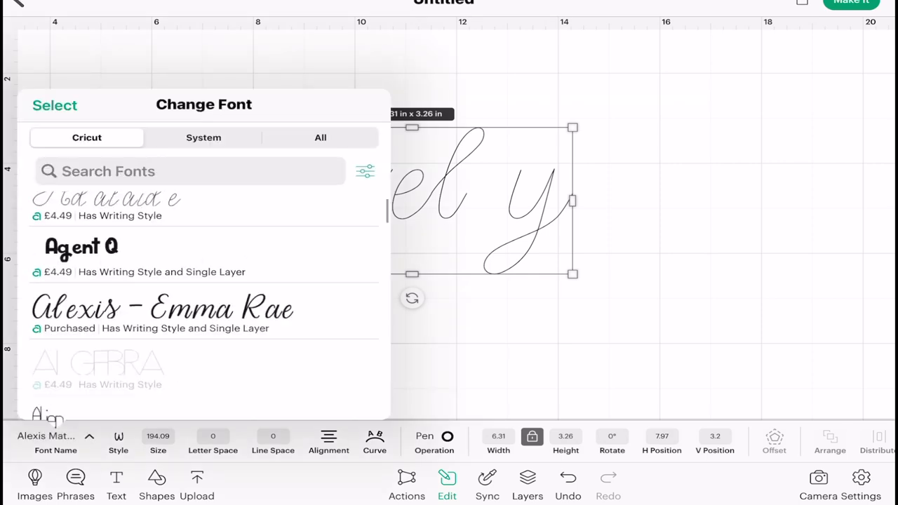
scroll(down, 3)
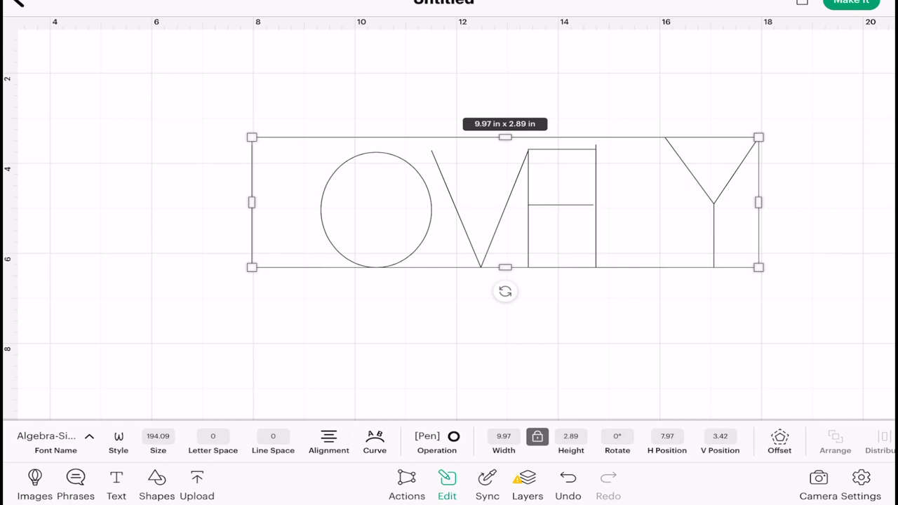
click(214, 436)
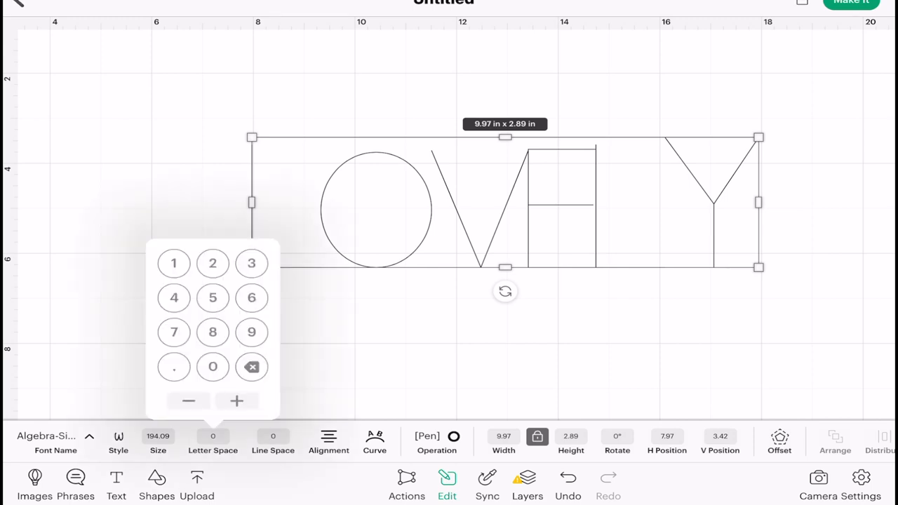
click(236, 402)
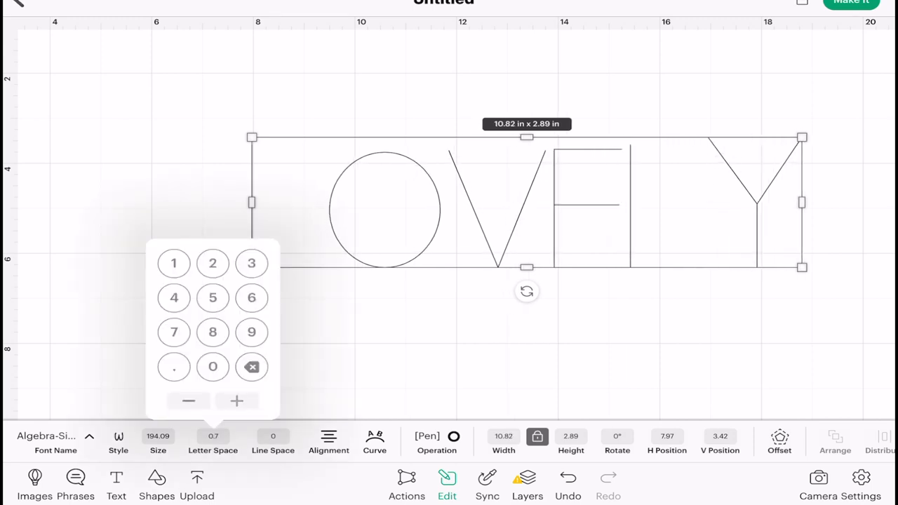
click(235, 401)
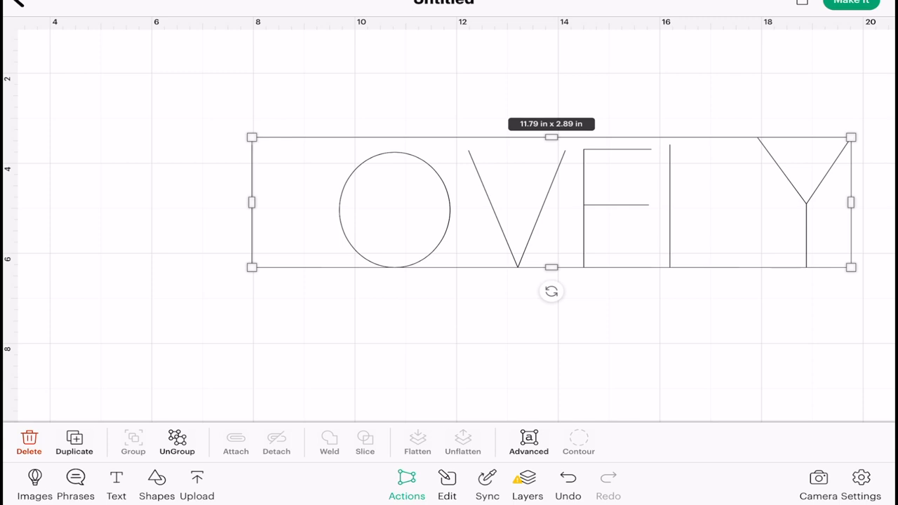
click(446, 484)
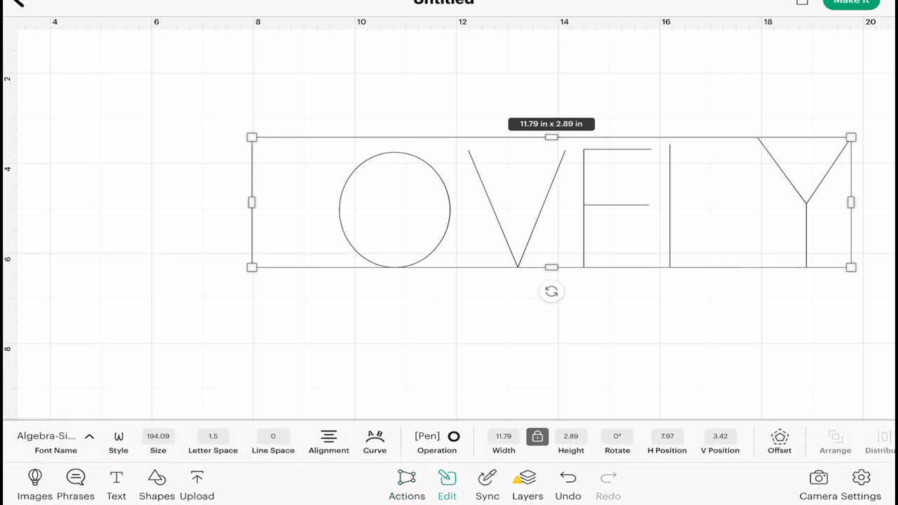
click(56, 442)
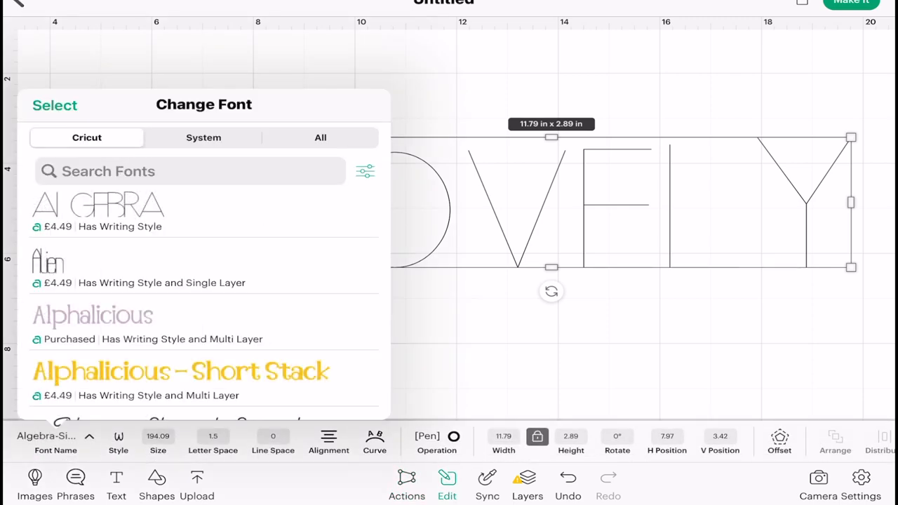
Apply Alphalicious in Writing style to Lovely and centre it on the canvas.
click(92, 314)
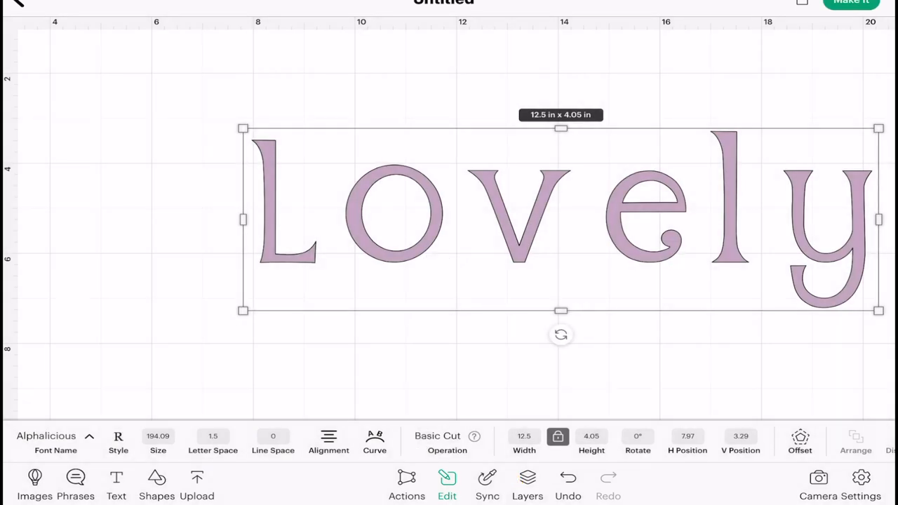
drag(561, 219, 477, 210)
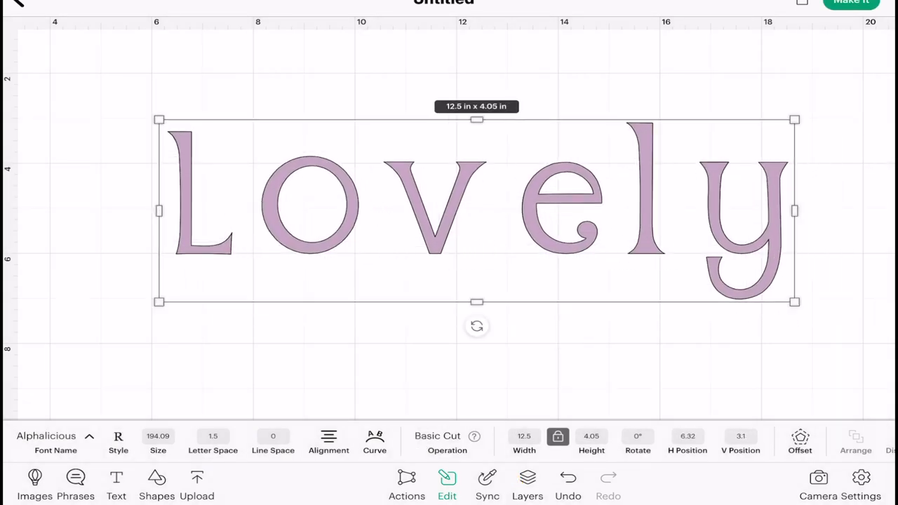
click(117, 442)
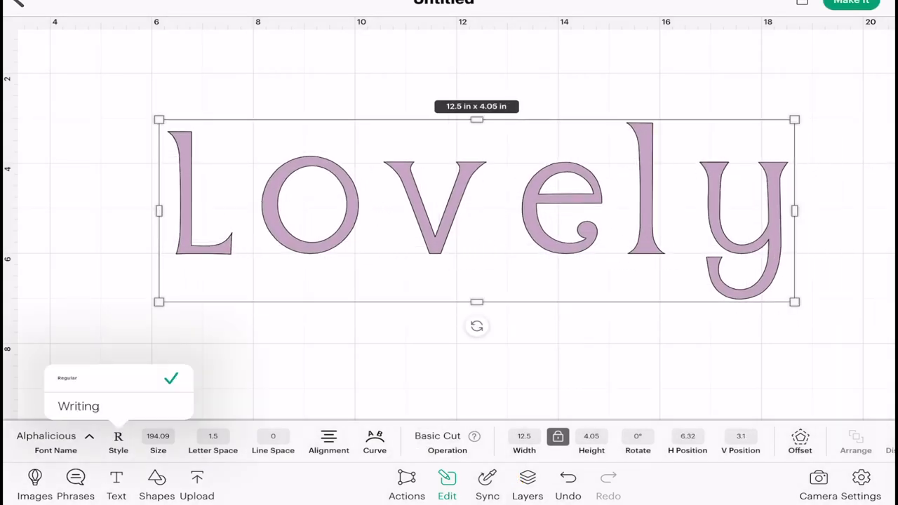
click(79, 405)
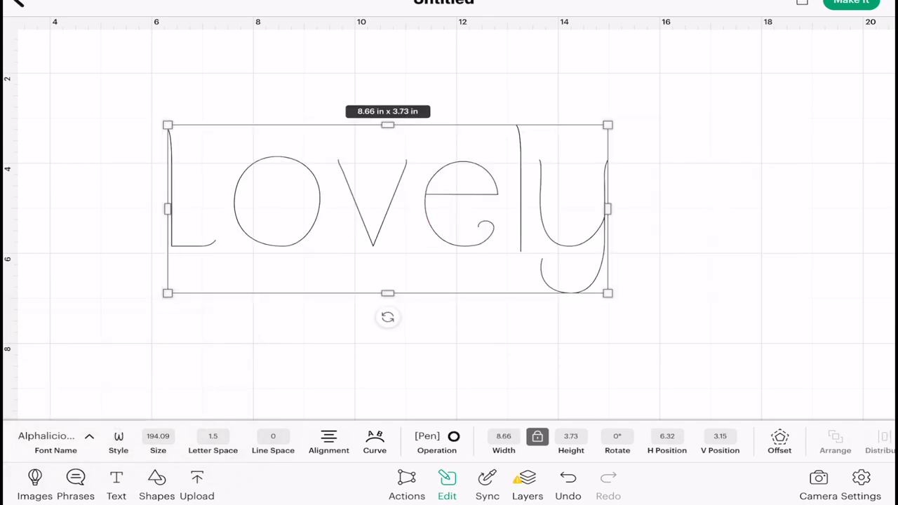